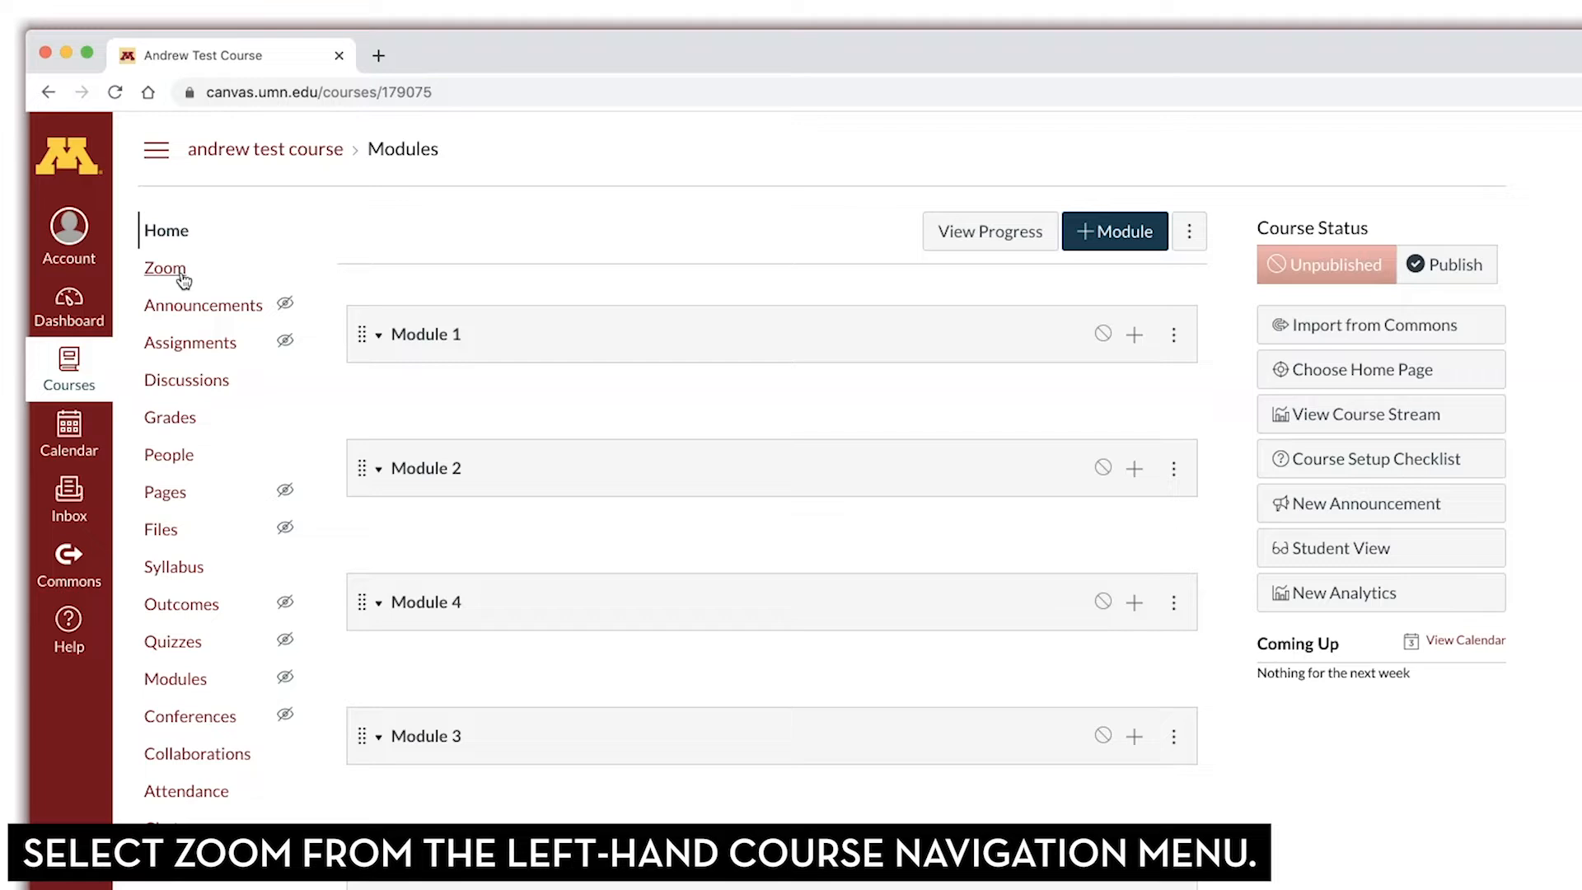
mouse_move(164, 267)
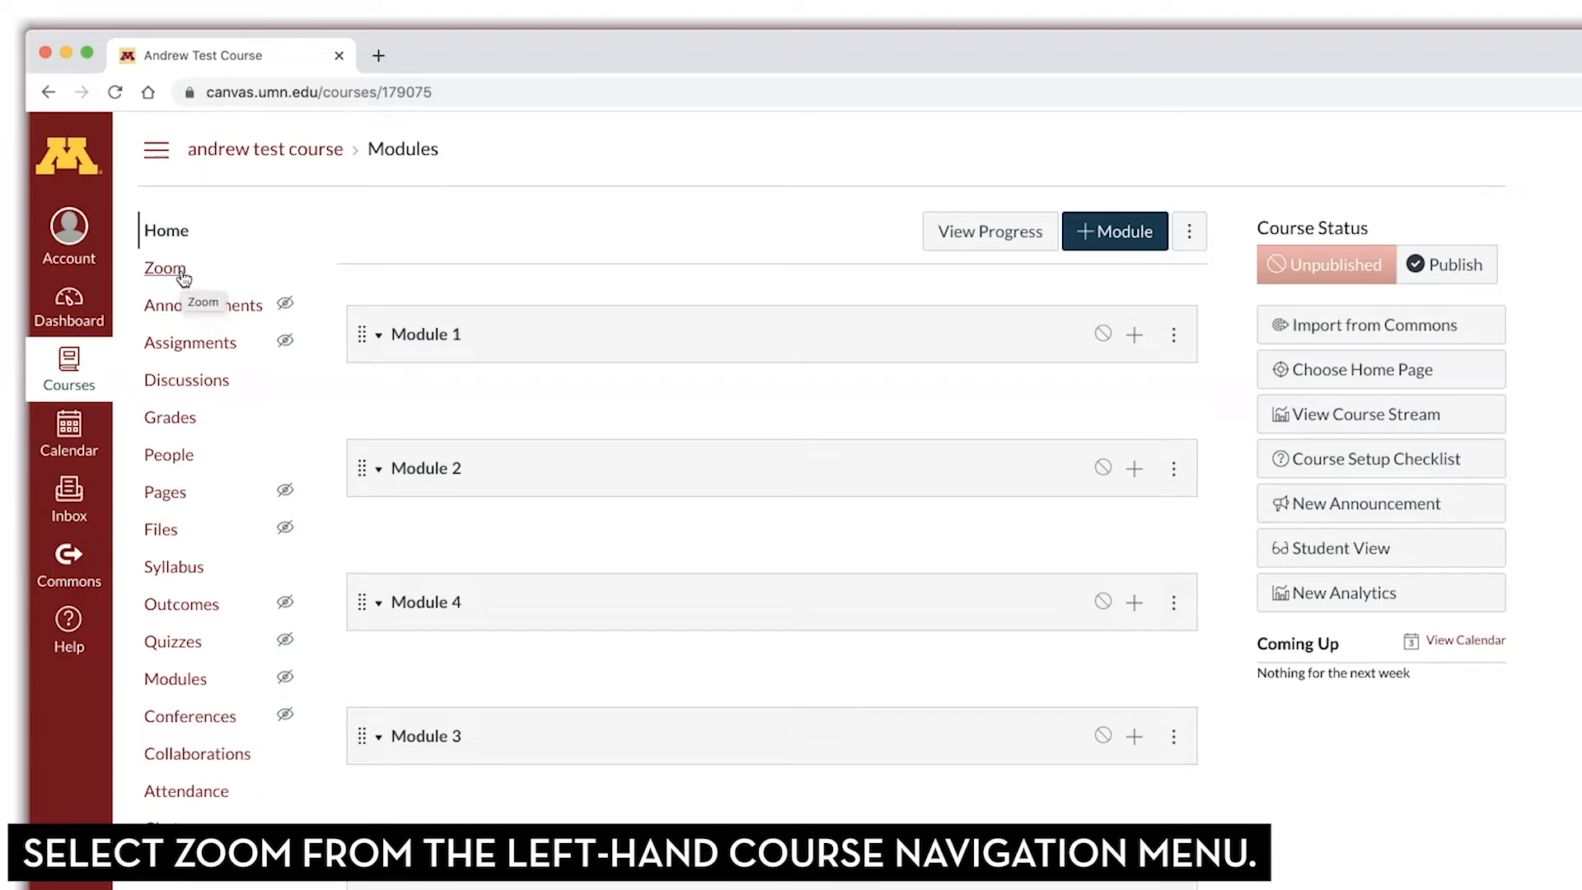
Open the course's Zoom tool from the course navigation.
click(165, 269)
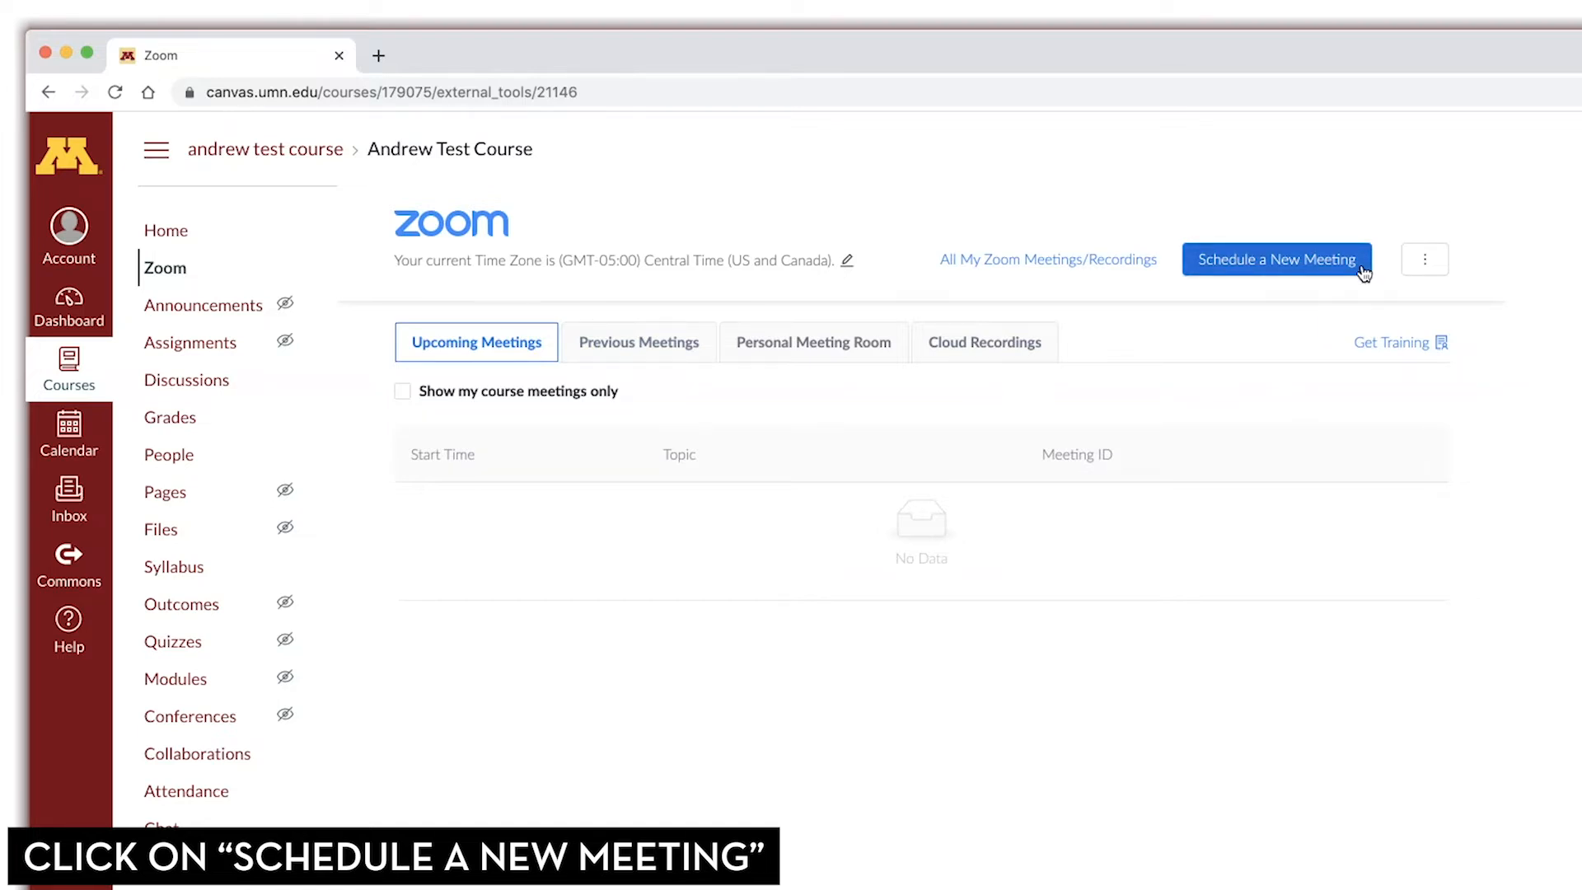
Start a new meeting and review its 03/17/2020 12:00 PM, 1-hour schedule.
click(1275, 260)
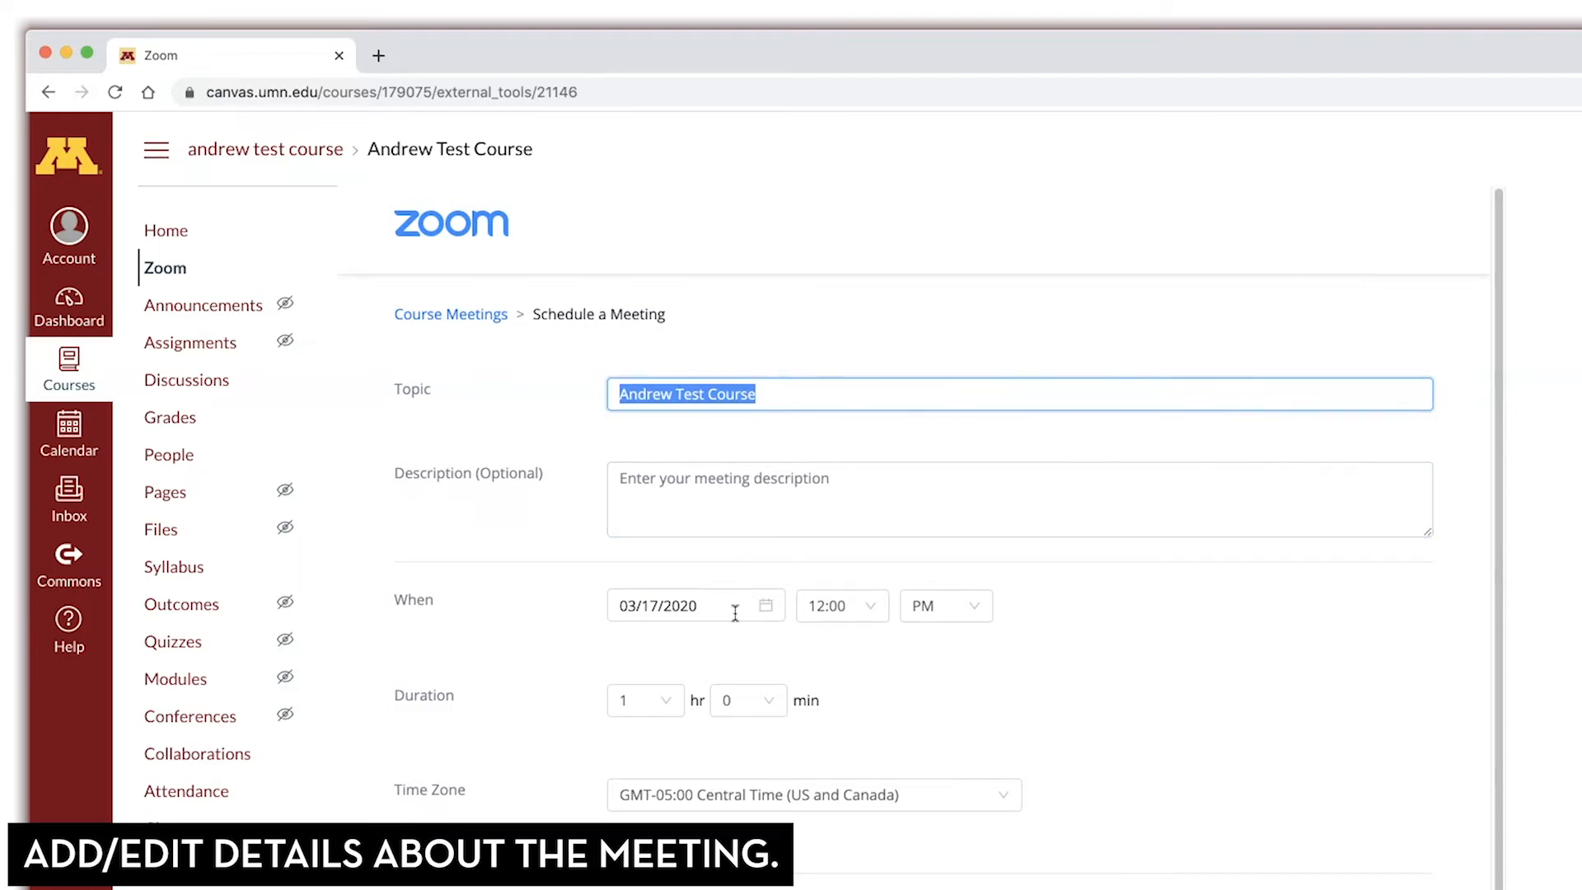
mouse_move(859, 606)
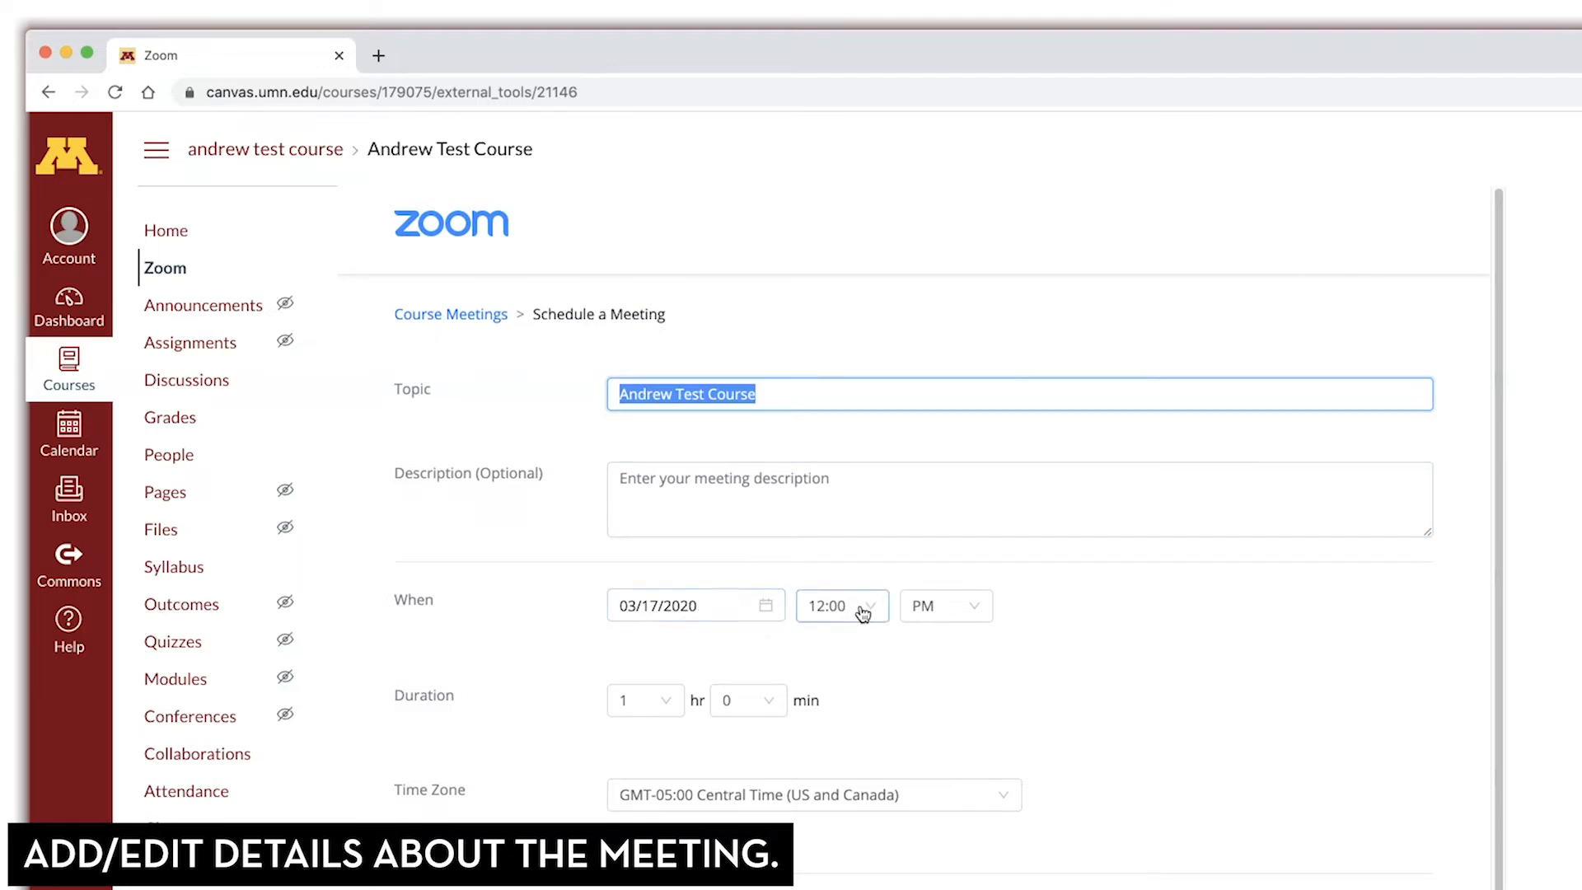
click(695, 605)
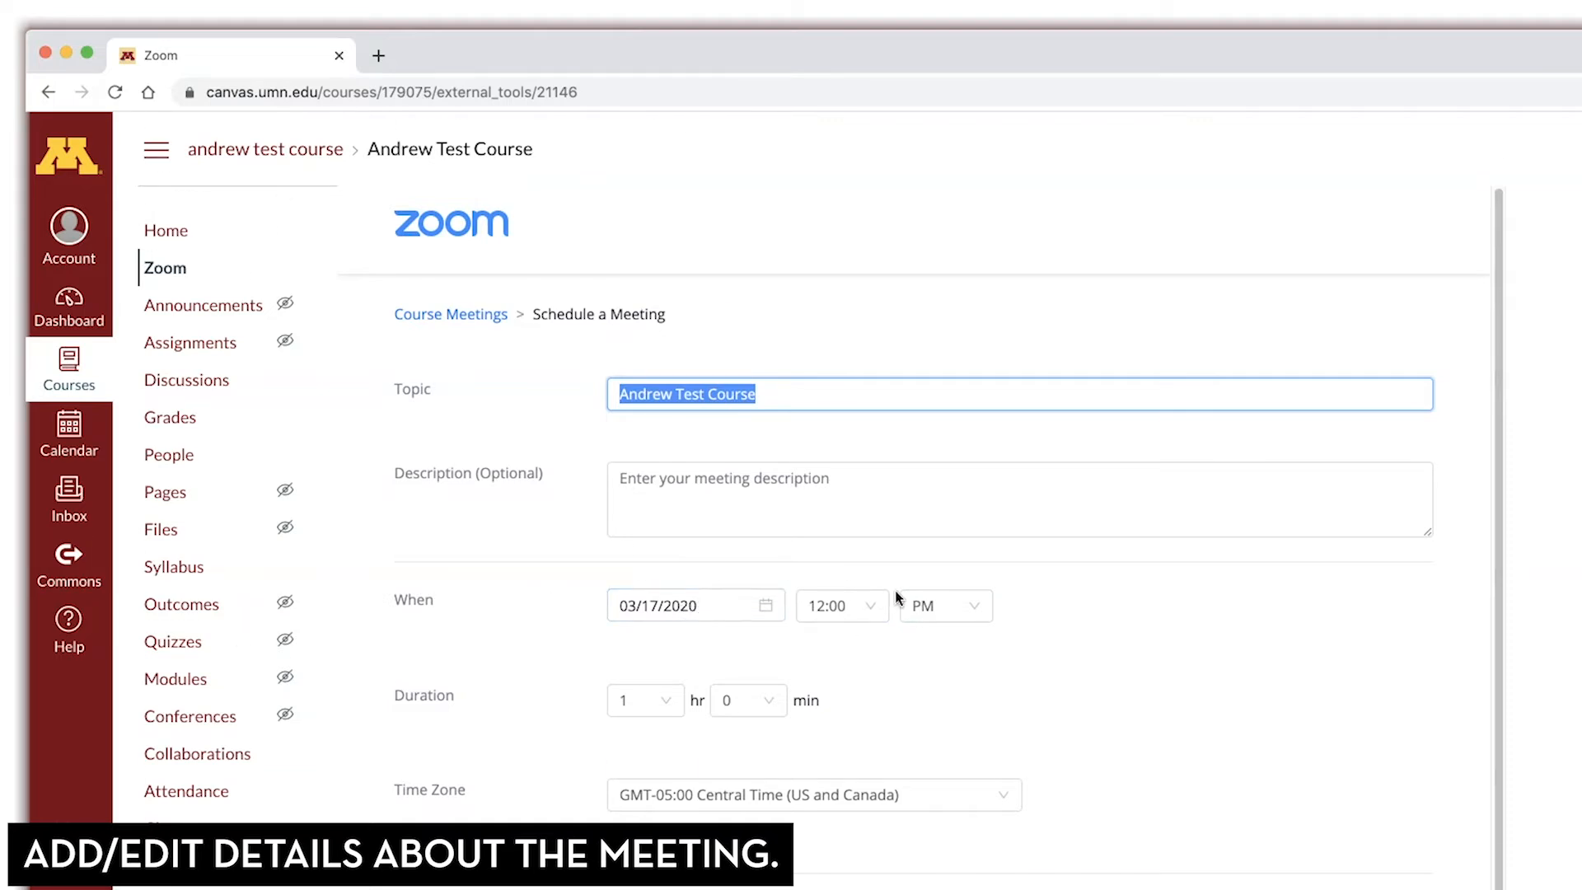
scroll(down, 3)
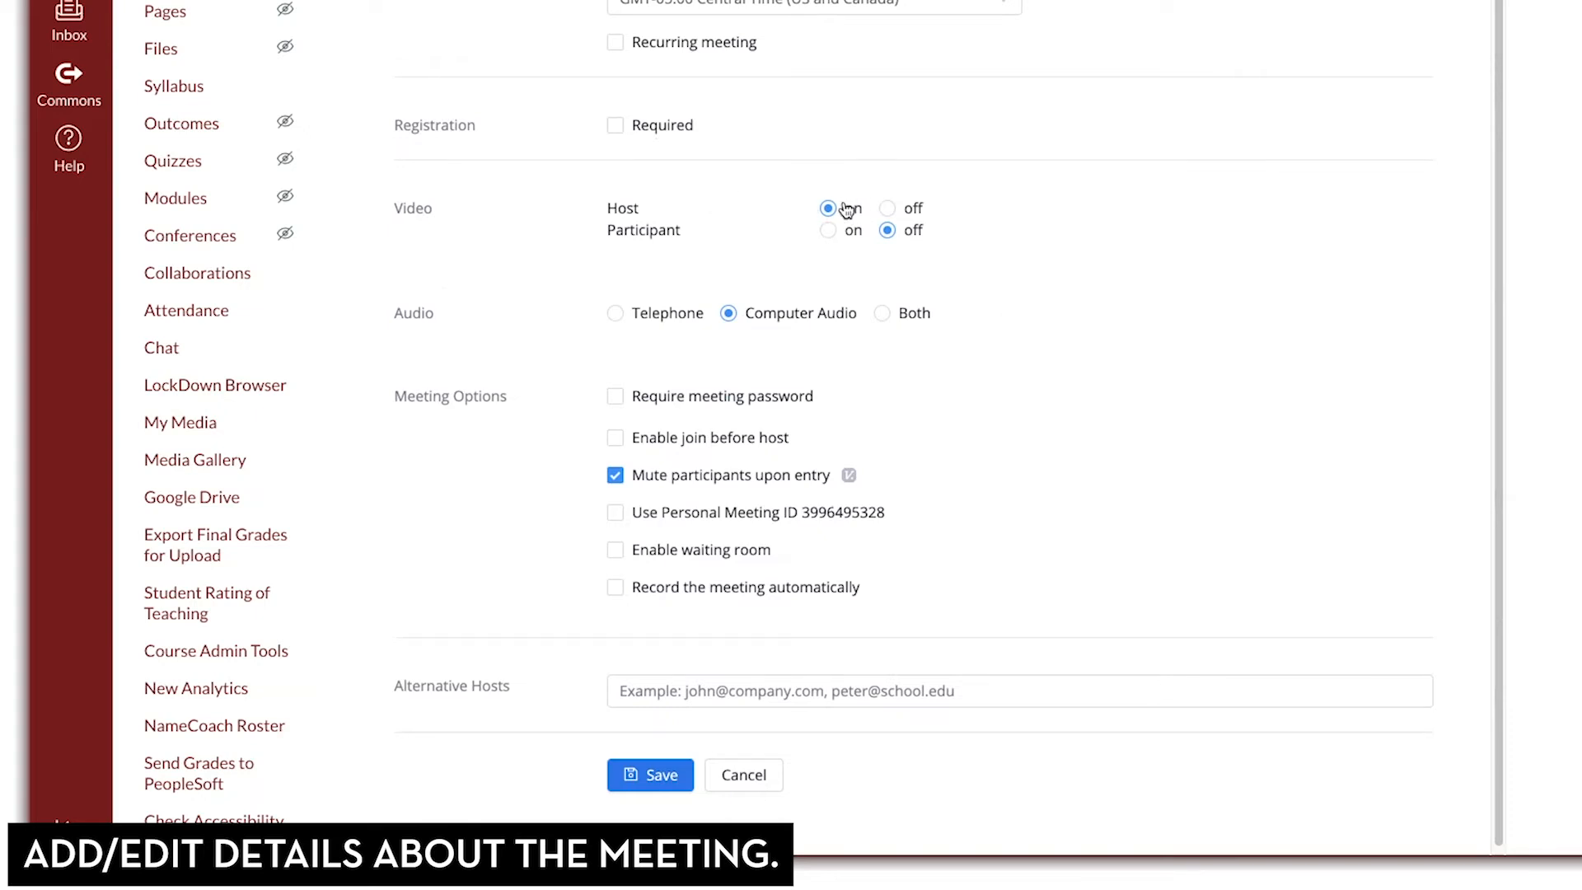
Turn host video on and participant video off for the meeting.
click(827, 207)
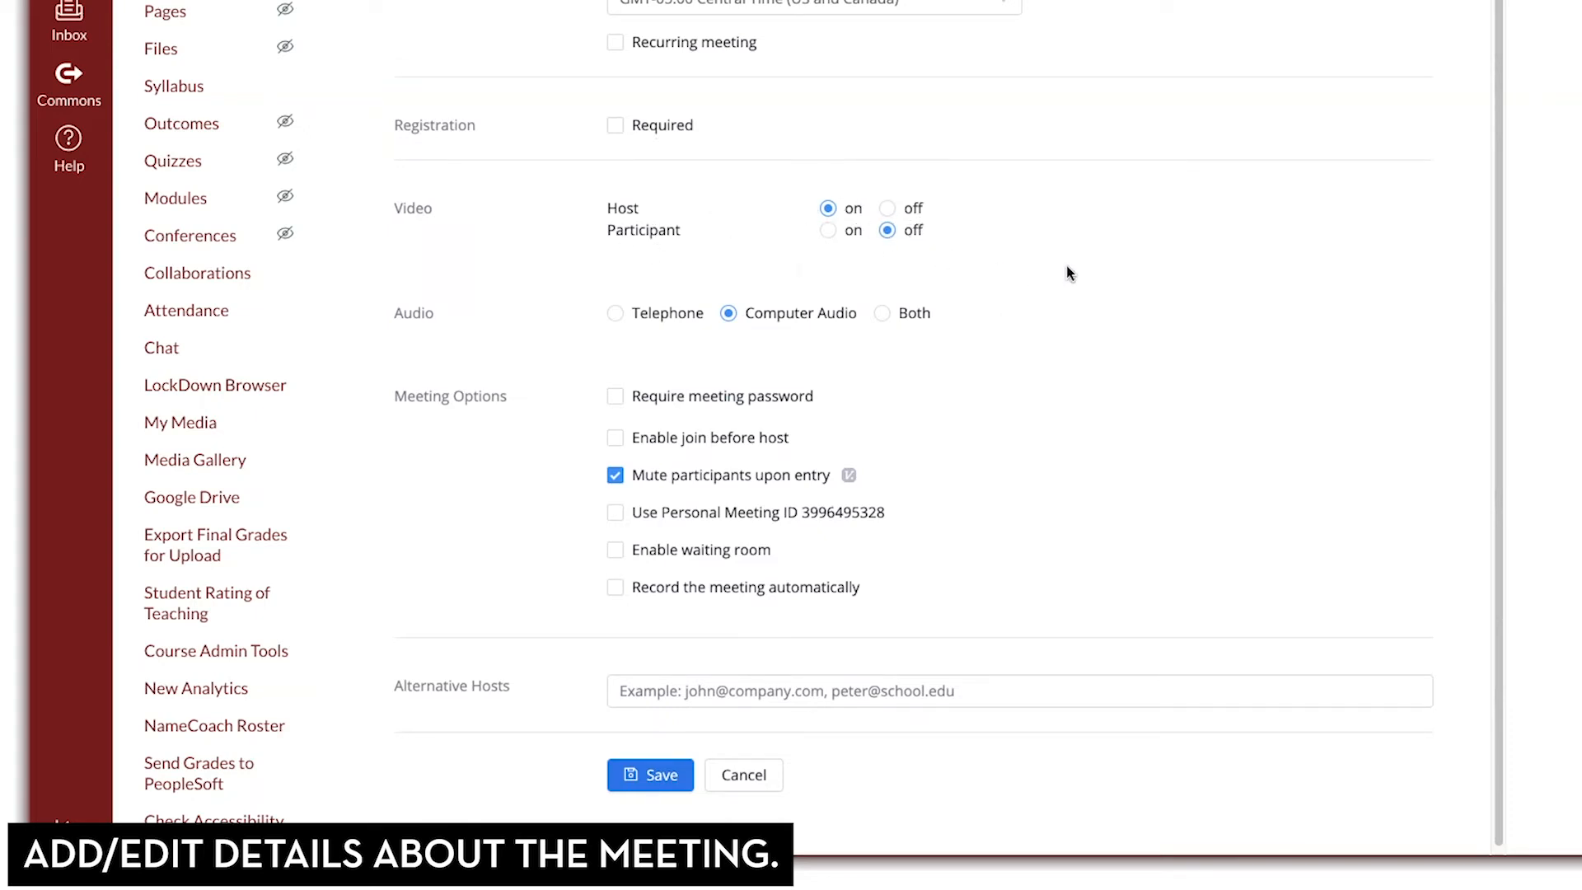
mouse_move(1039, 240)
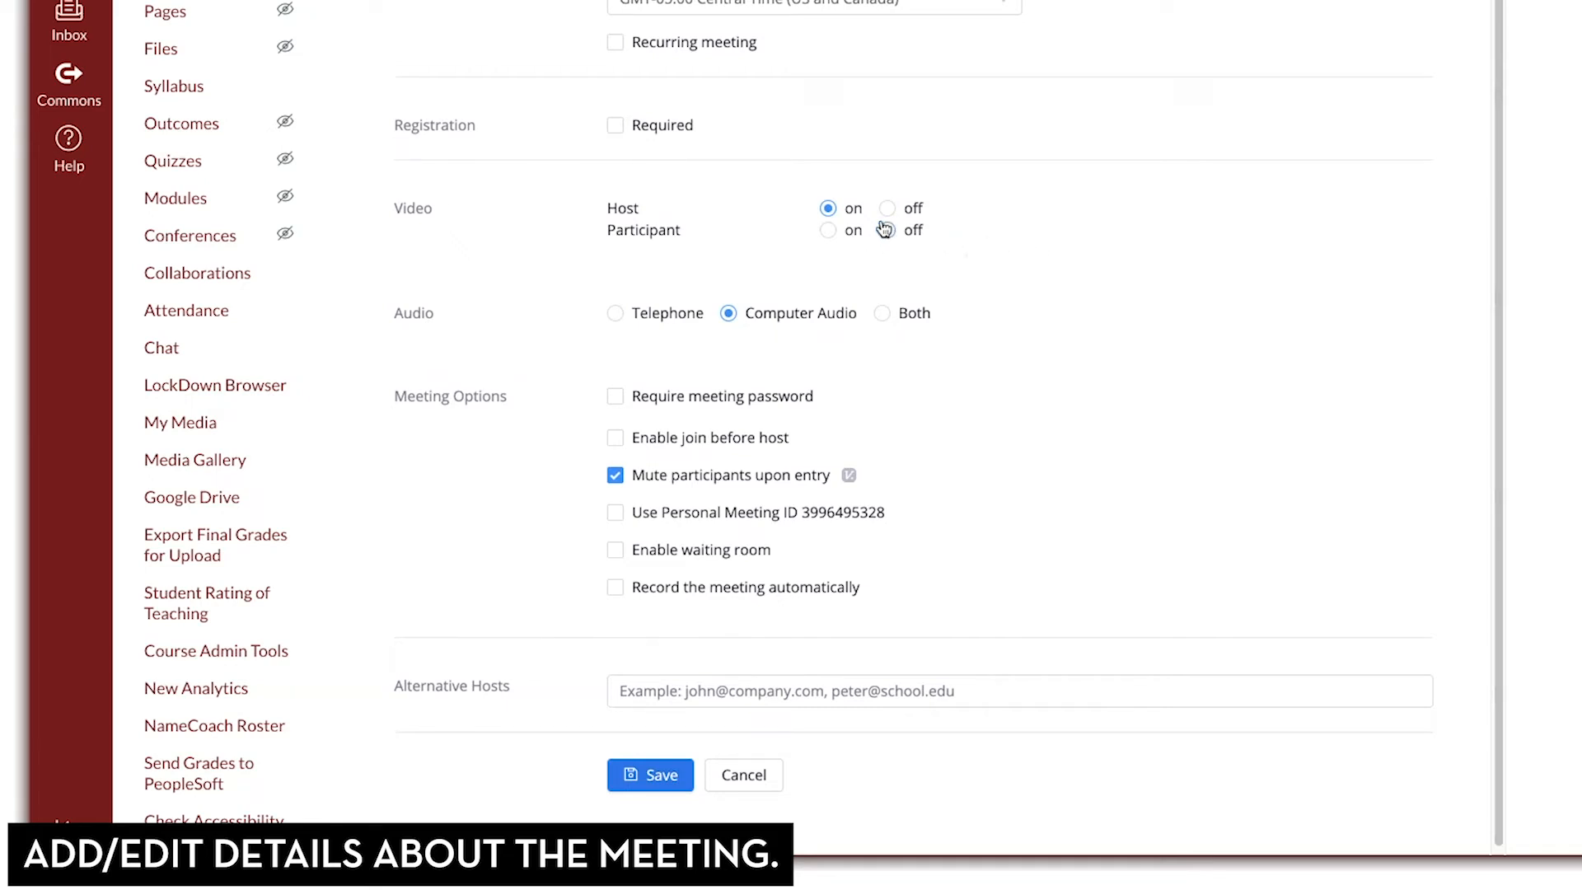
click(887, 229)
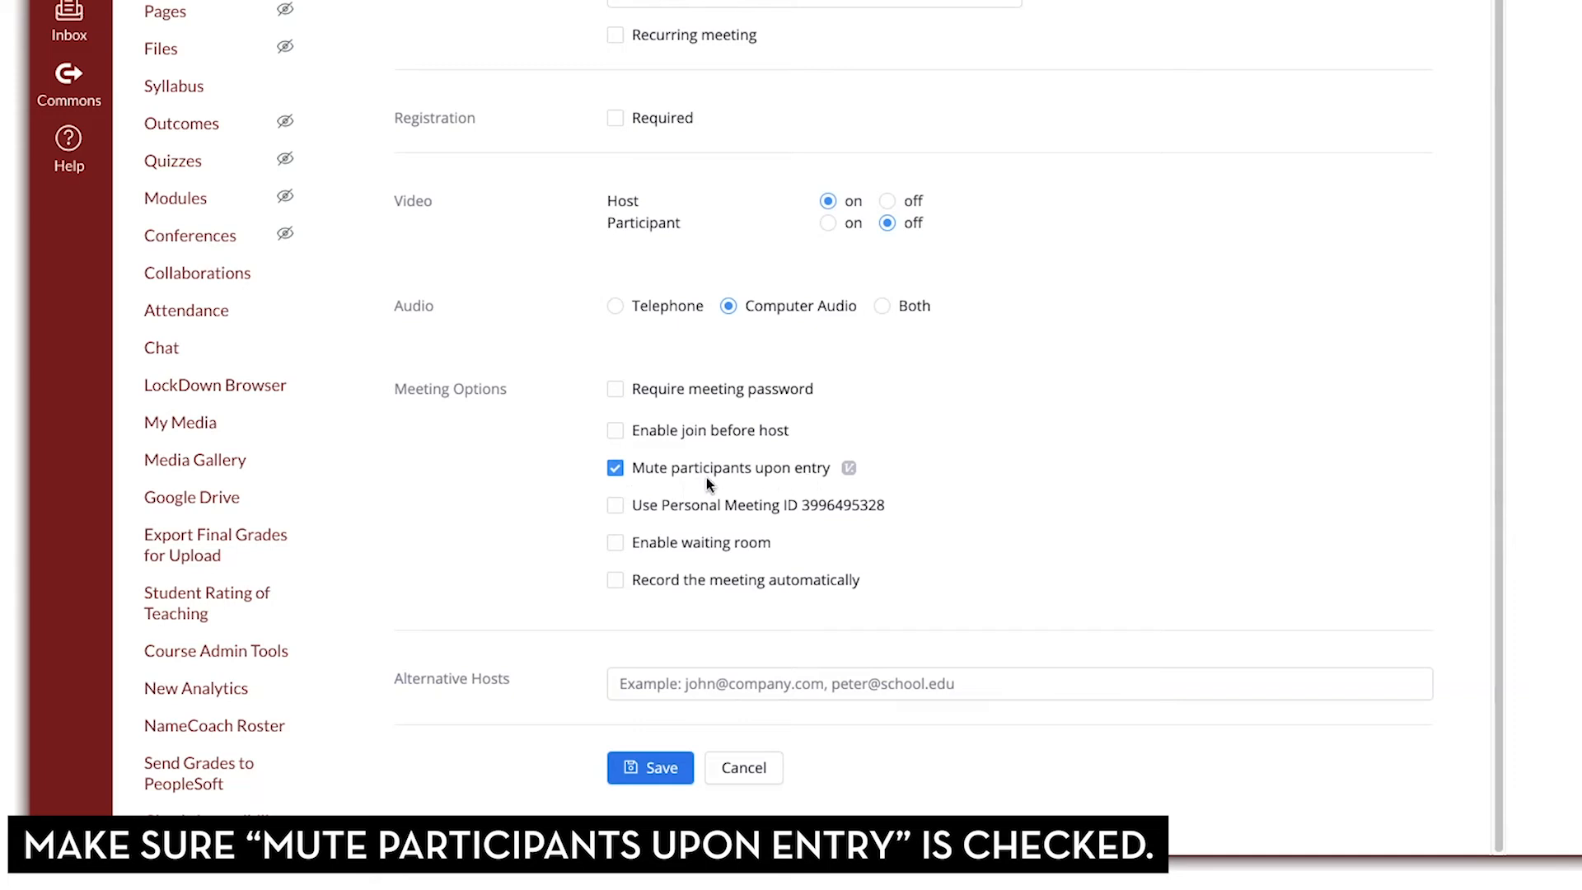
mouse_move(617, 486)
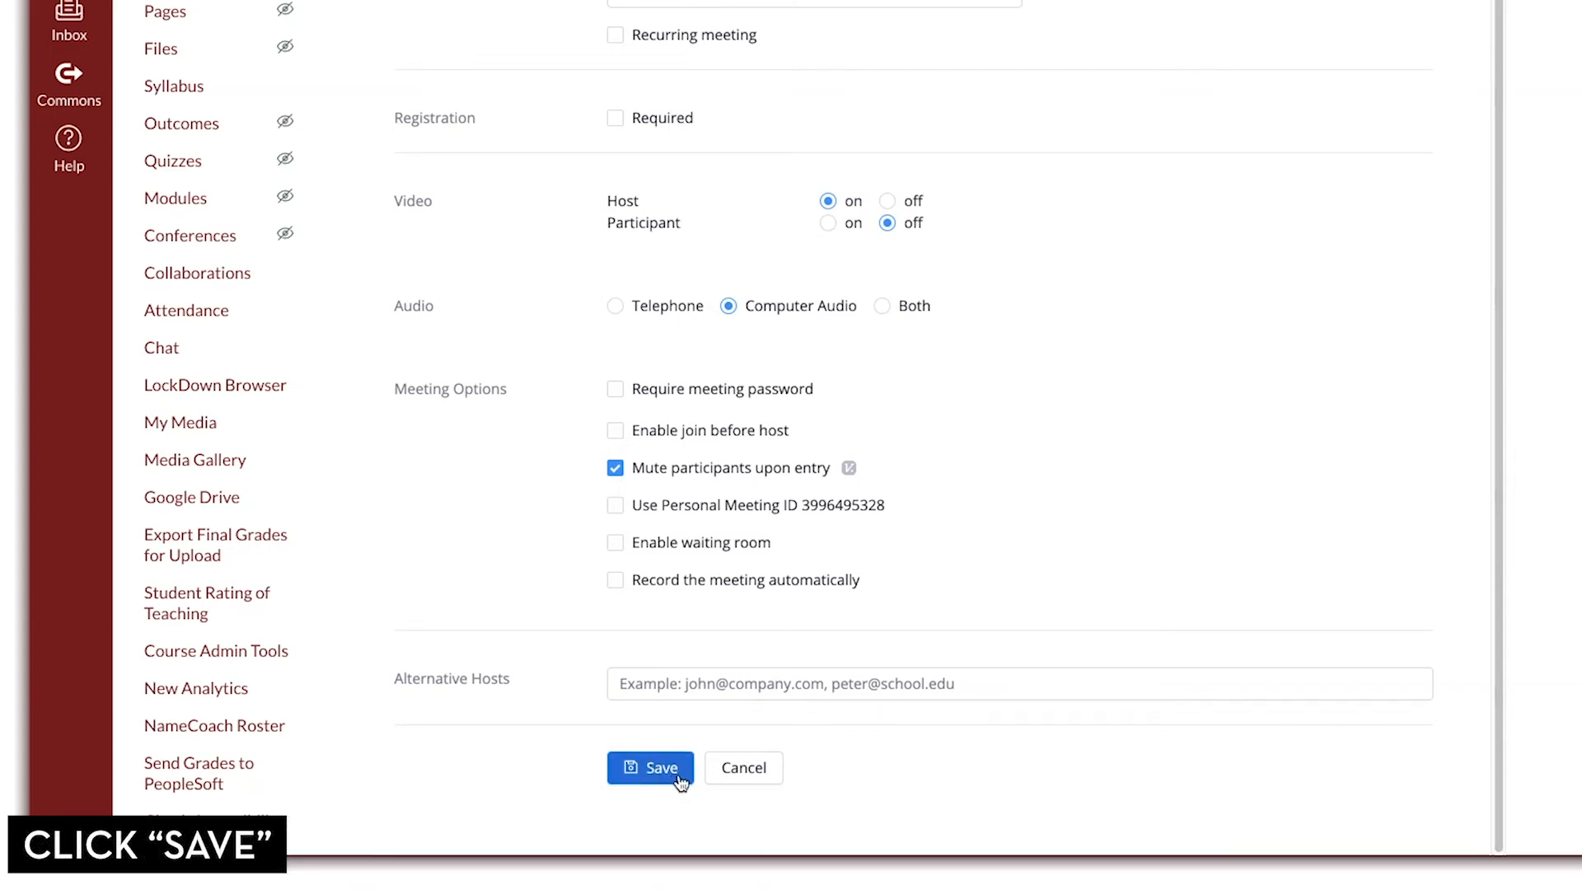
Save the meeting to get meeting ID 614-678-792 and its join URL.
click(650, 768)
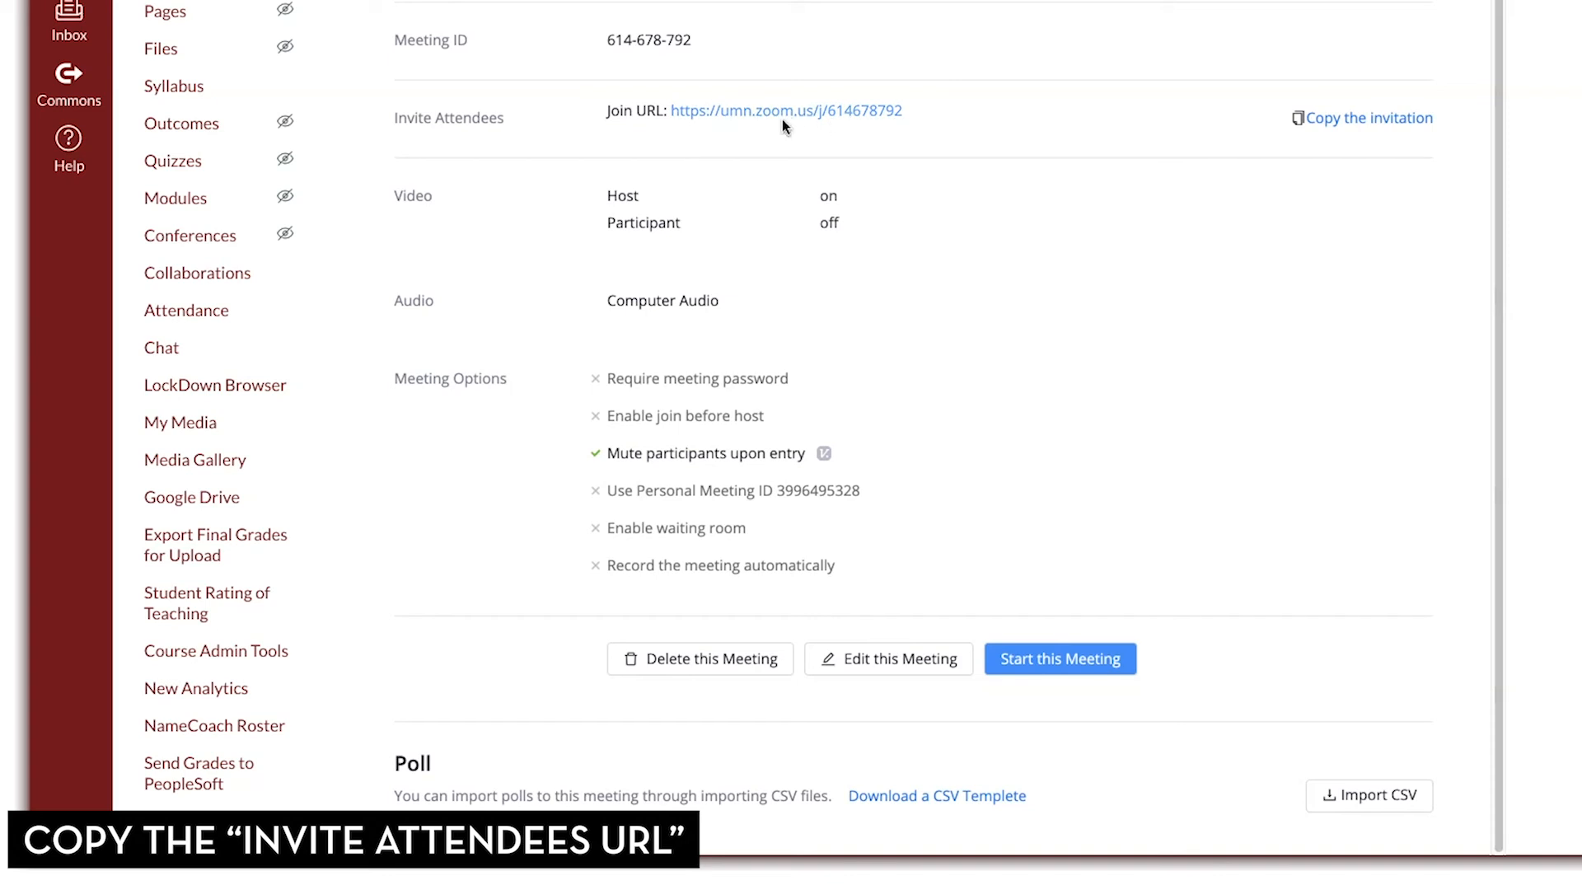
mouse_move(1369, 121)
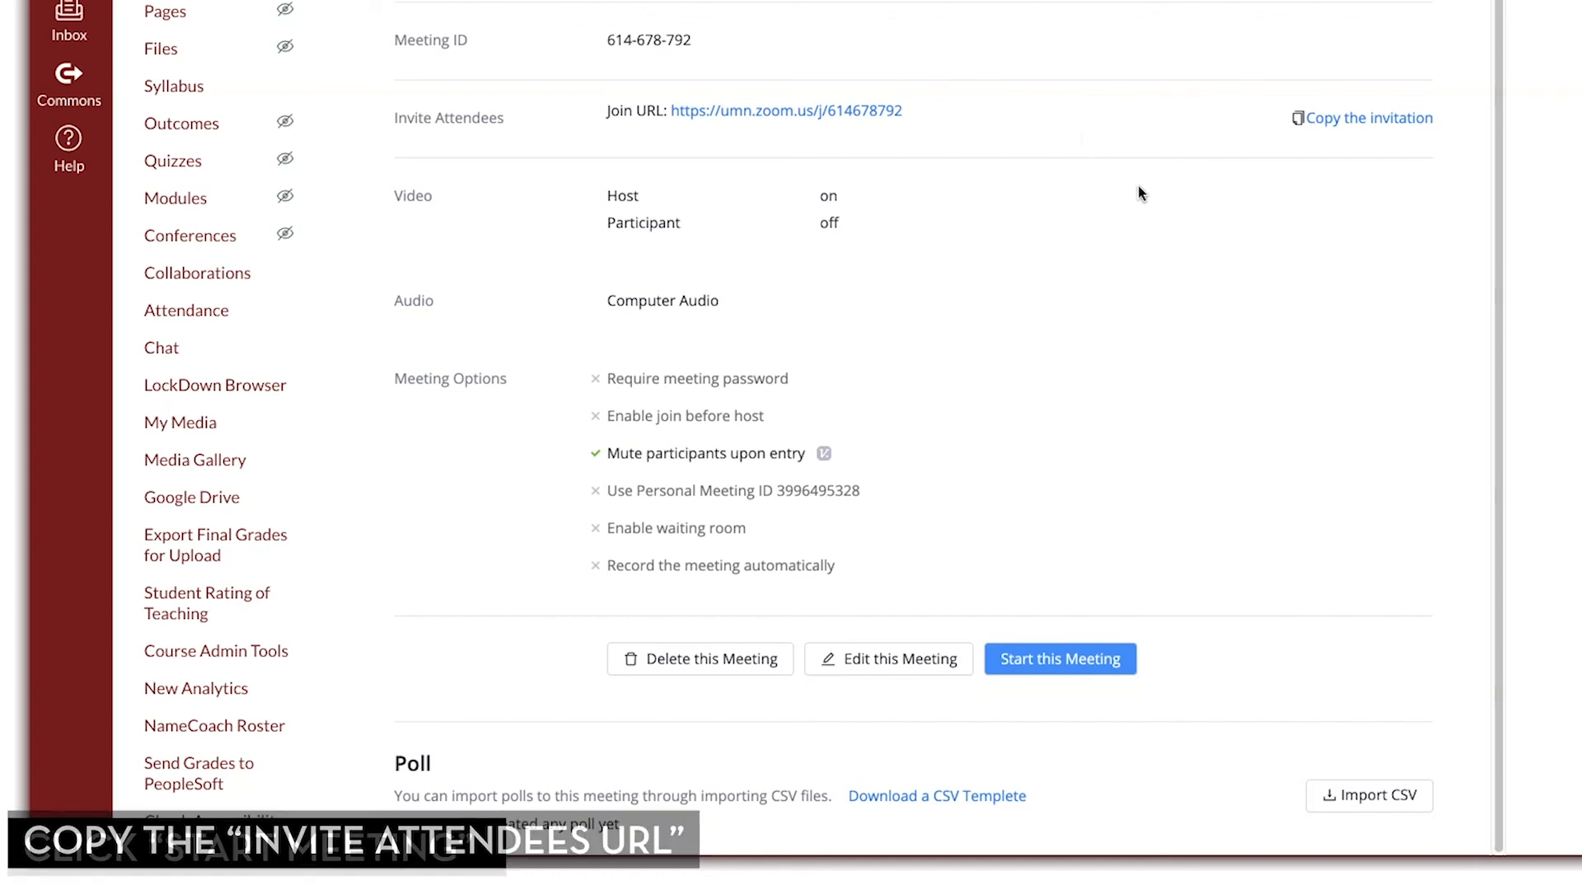
mouse_move(1265, 575)
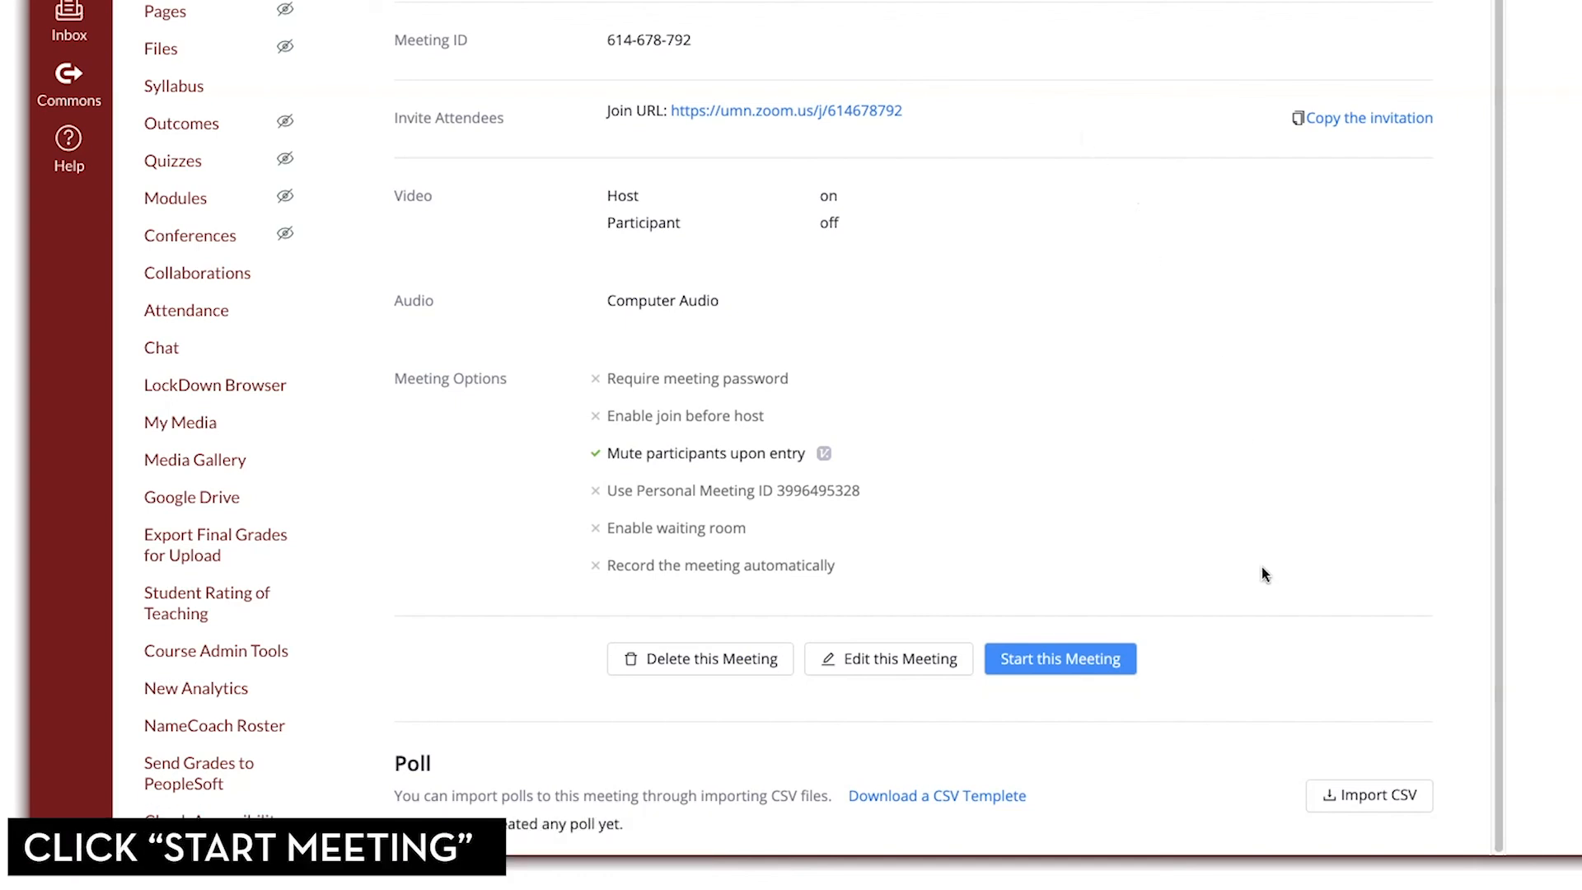